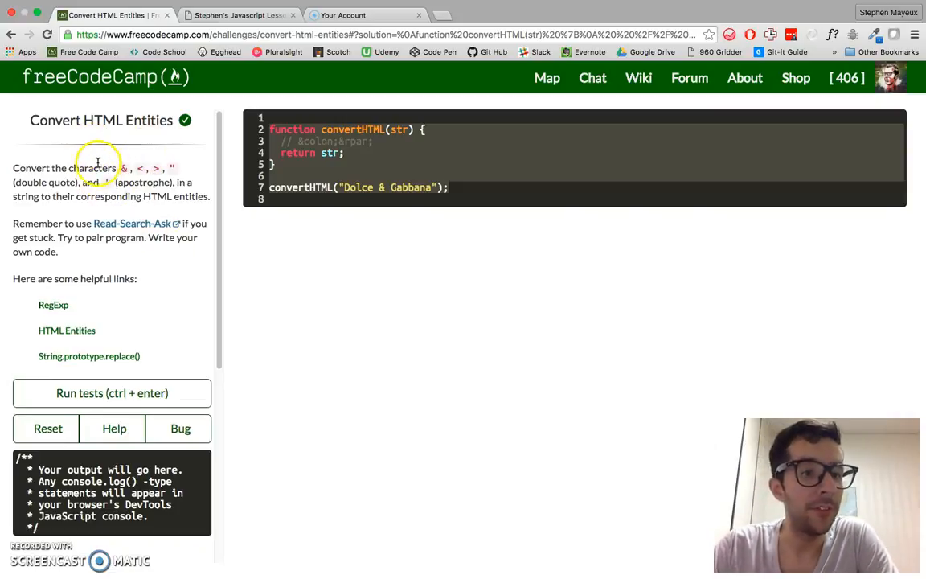
mouse_move(124, 168)
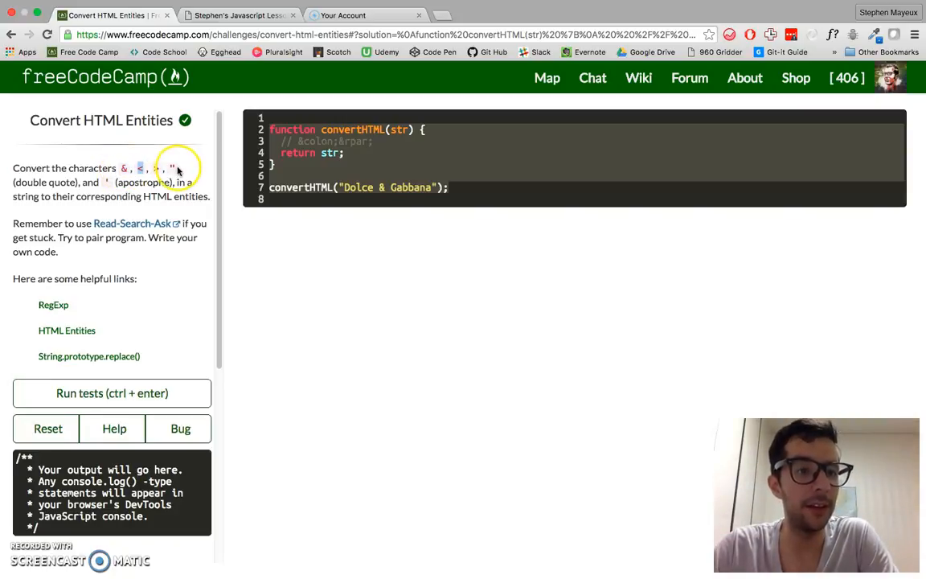
mouse_move(153, 189)
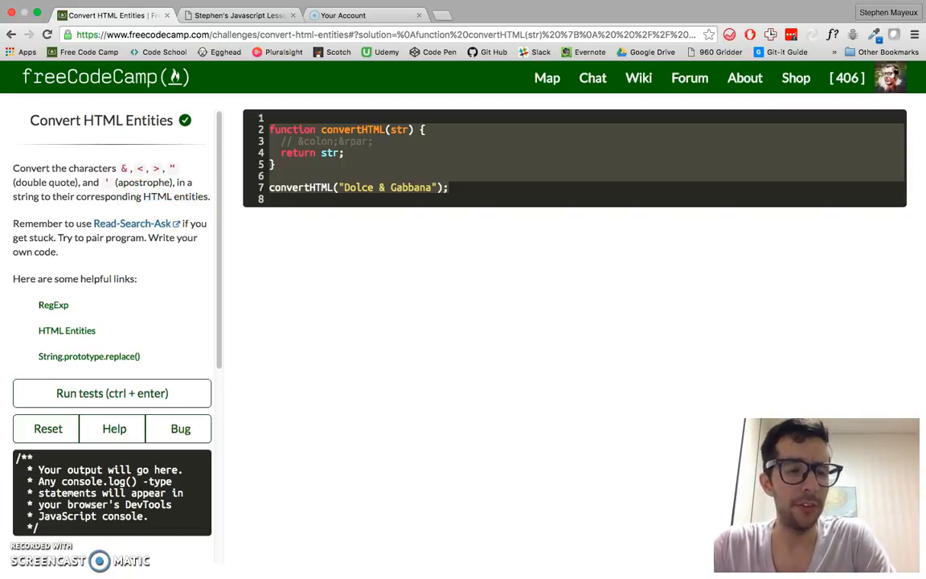
Open the 'HTML Entities' W3C character reference from the challenge description
left_click(67, 330)
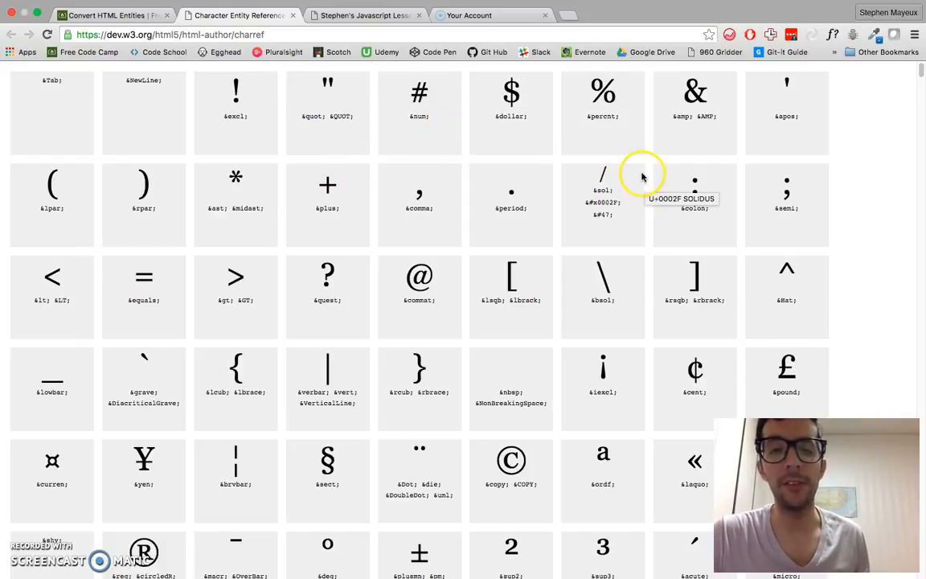
mouse_move(627, 165)
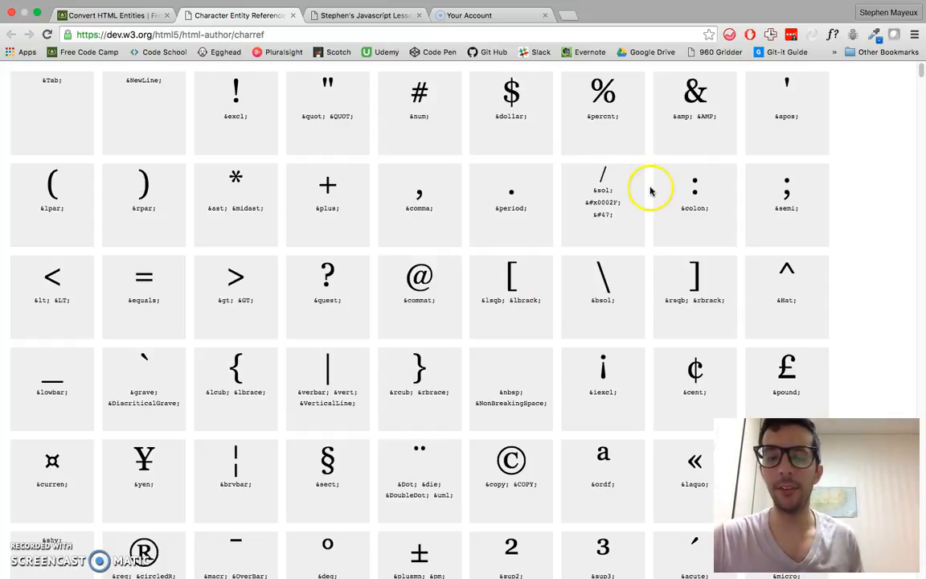
Browse the character entity chart and zoom the page to 150%
scroll("down", 3)
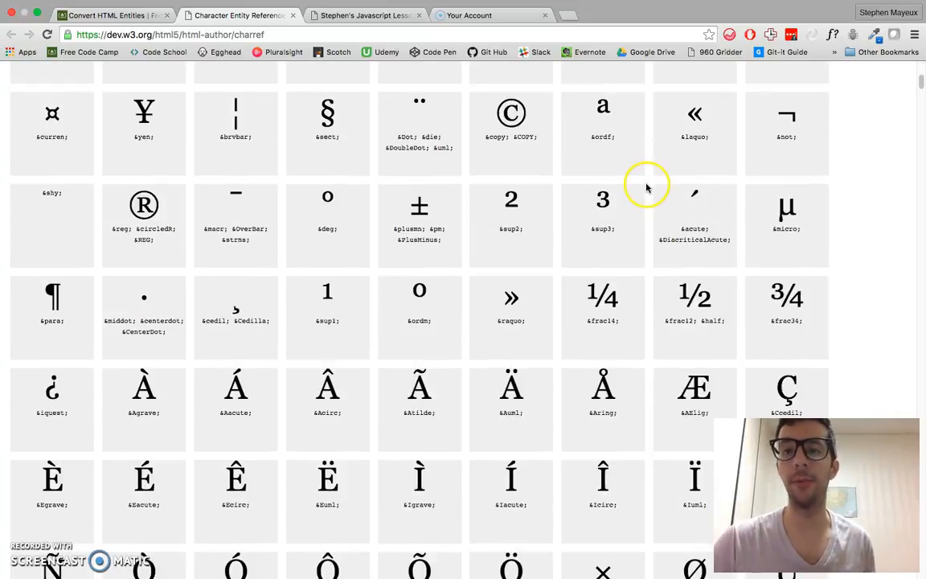
scroll("down", 3)
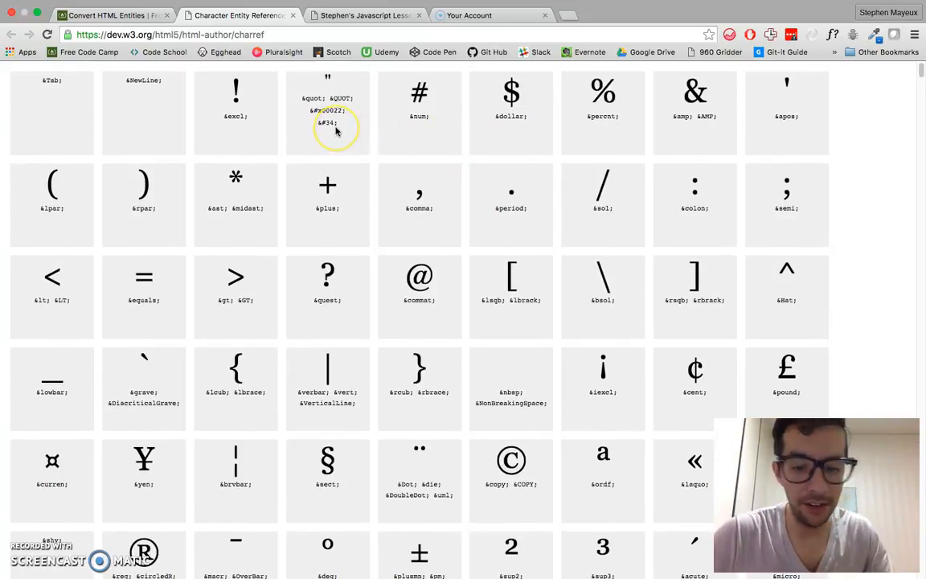
mouse_move(328, 128)
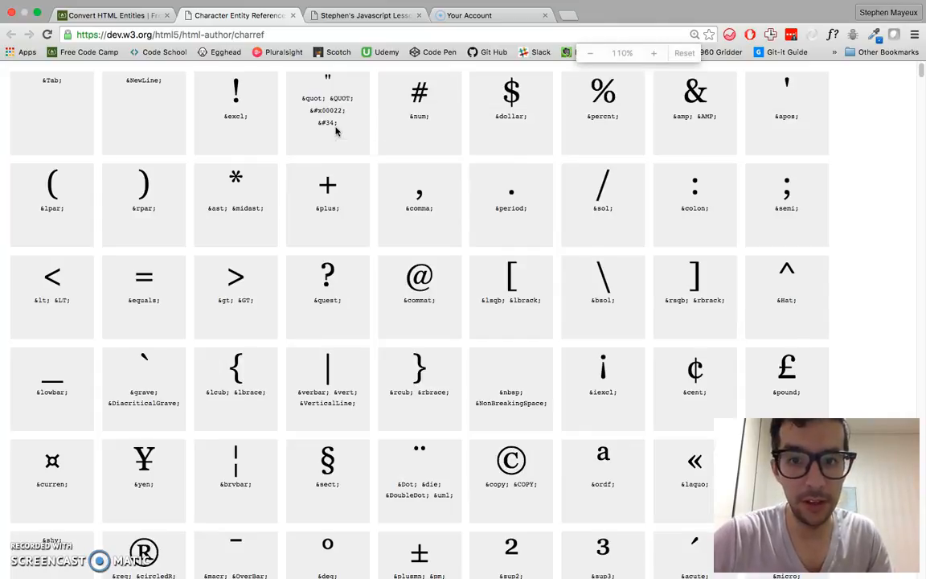
left_click(654, 53)
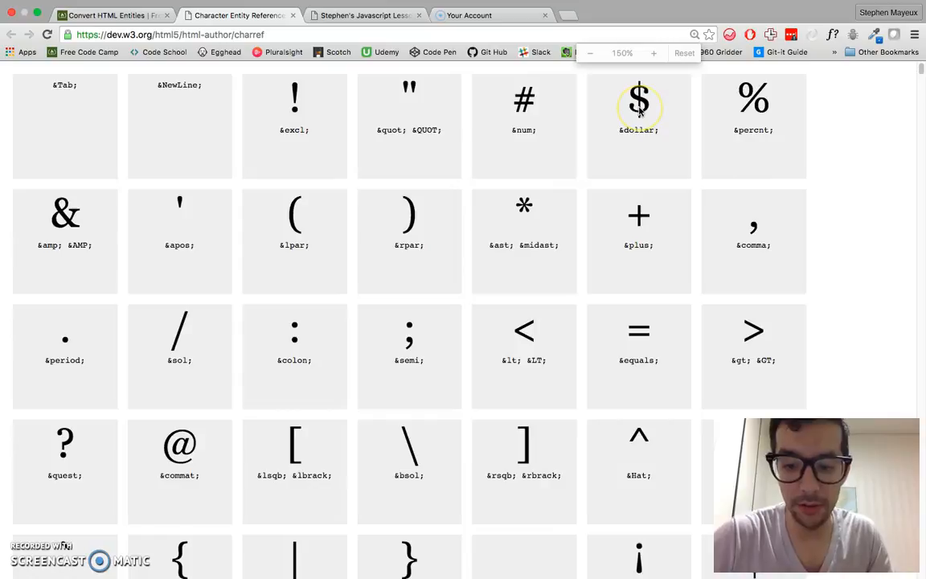
left_click(653, 53)
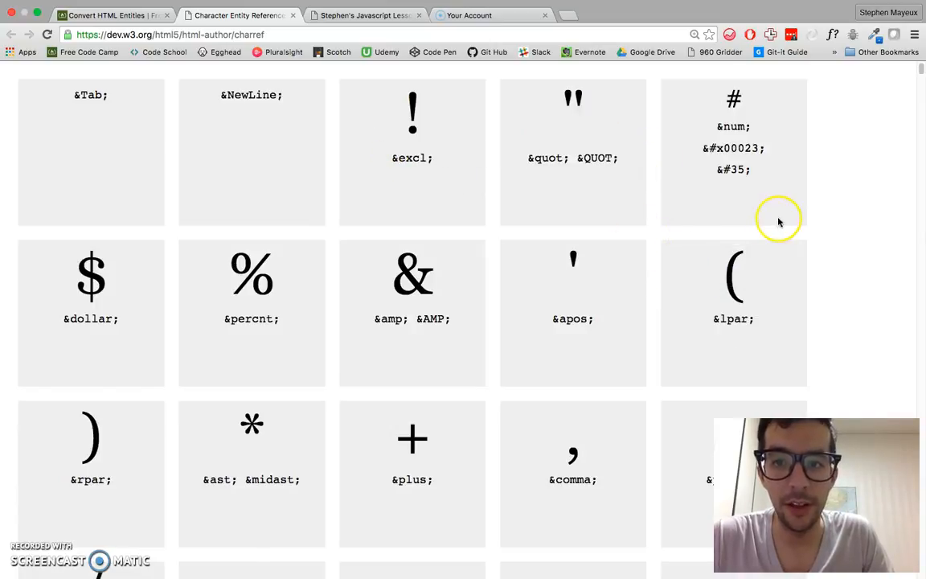
mouse_move(693, 158)
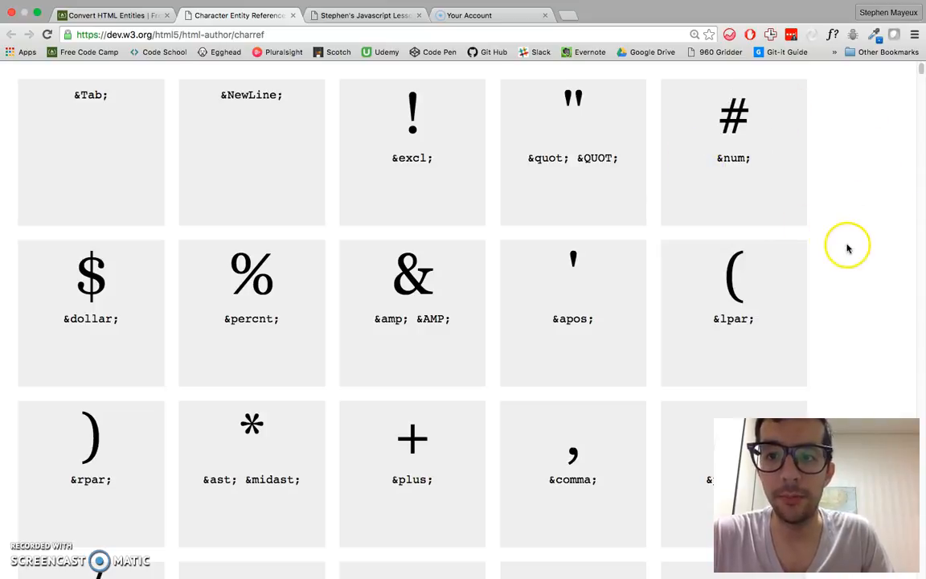
mouse_move(886, 227)
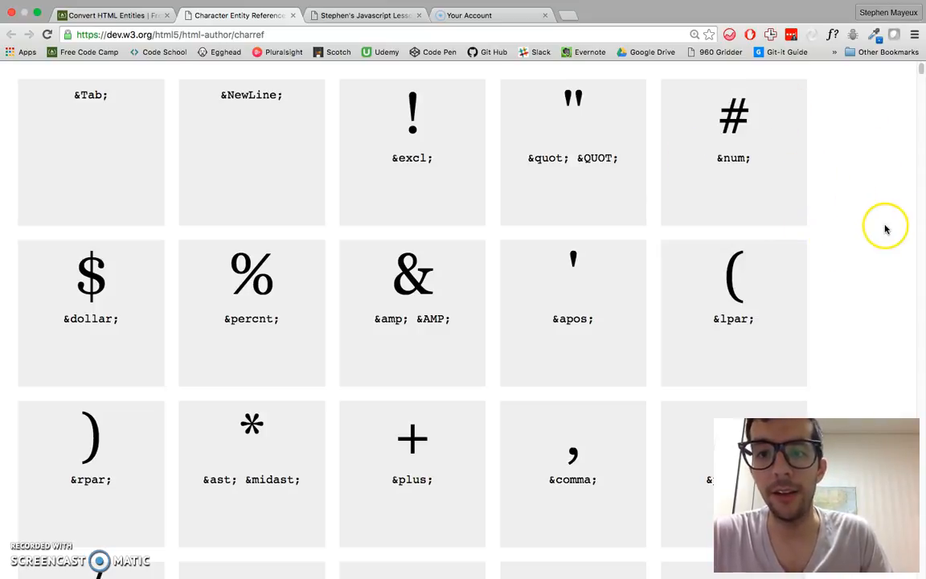
mouse_move(892, 220)
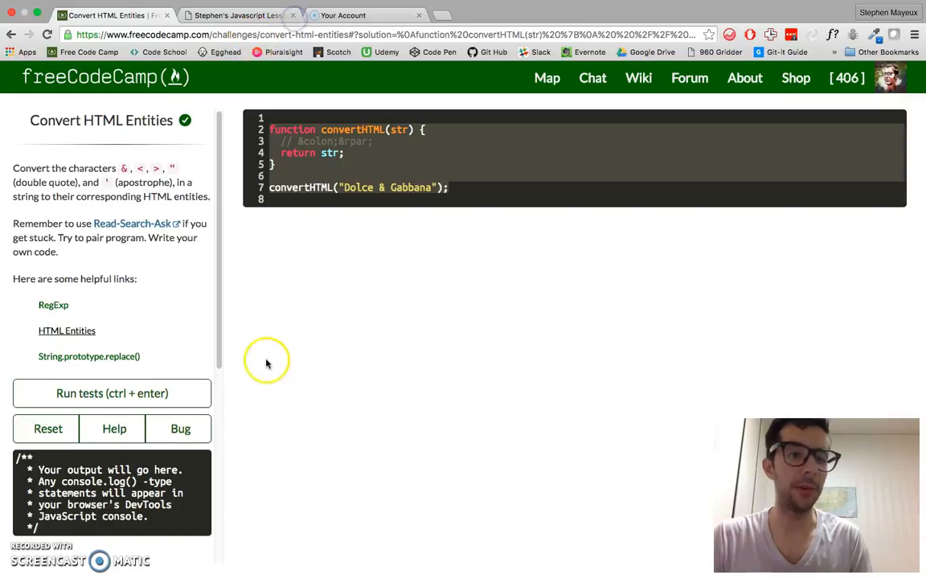
mouse_move(67, 330)
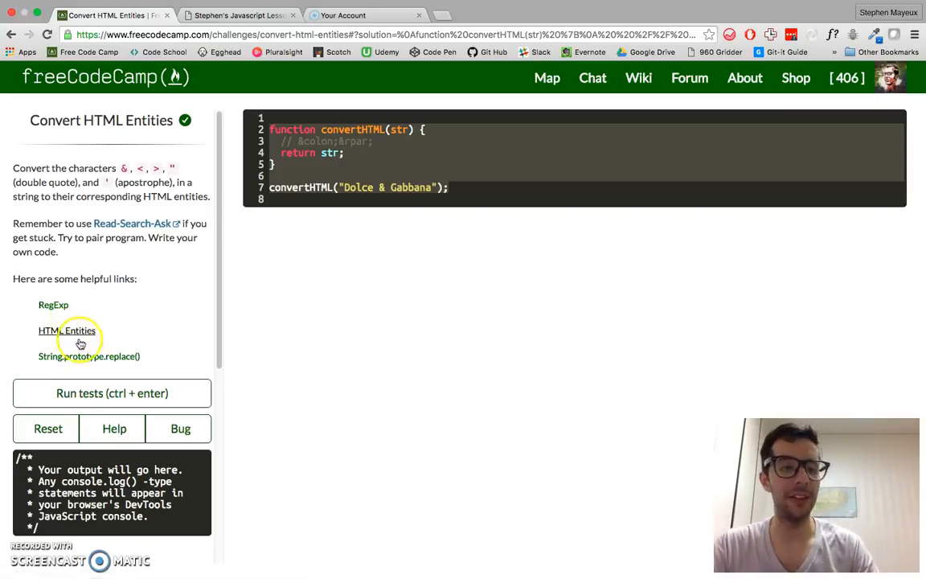
mouse_move(180, 167)
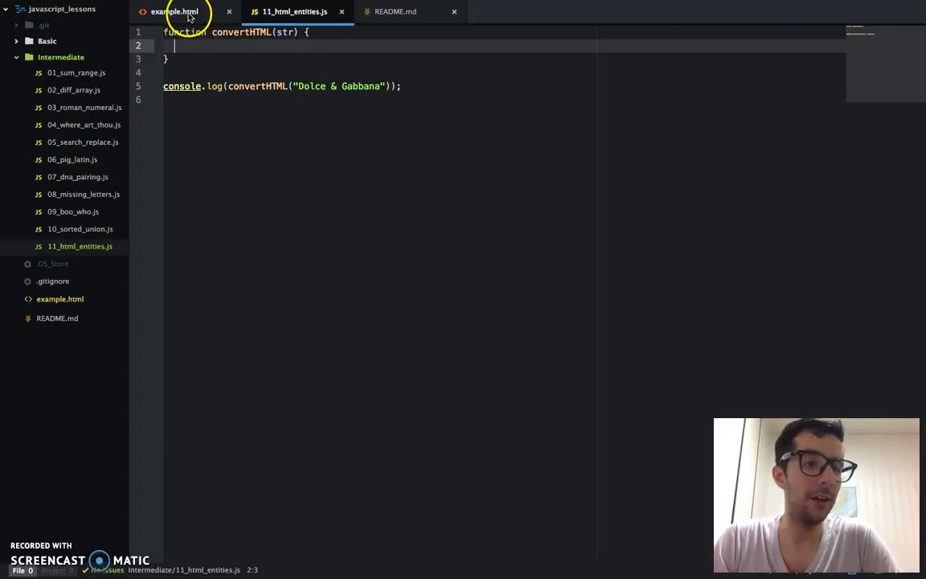
left_click(174, 11)
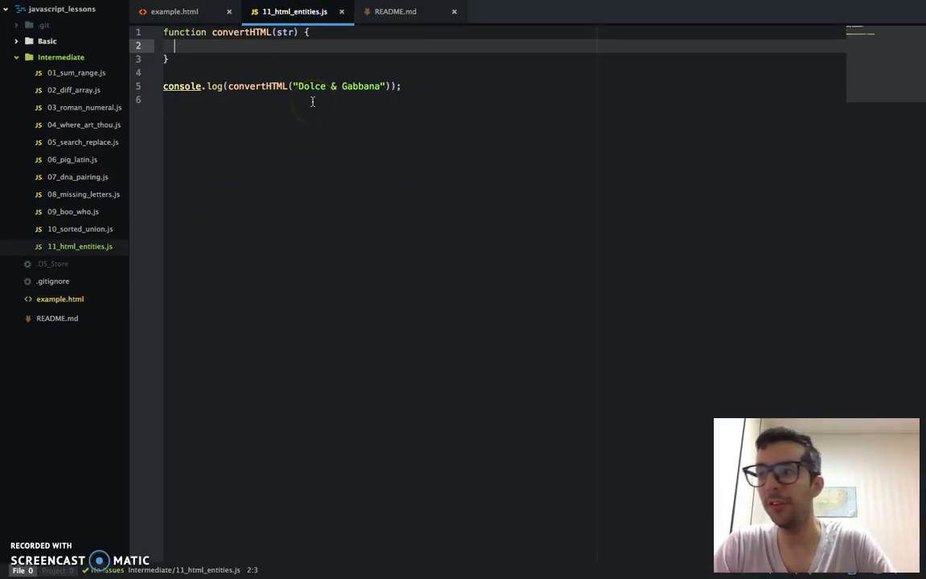
mouse_move(213, 226)
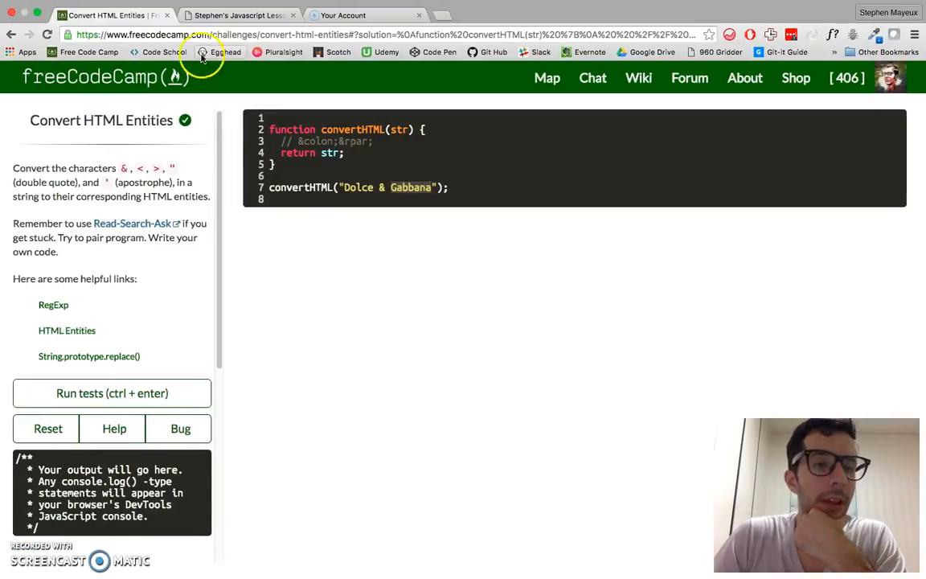
left_click_drag(118, 167, 109, 182)
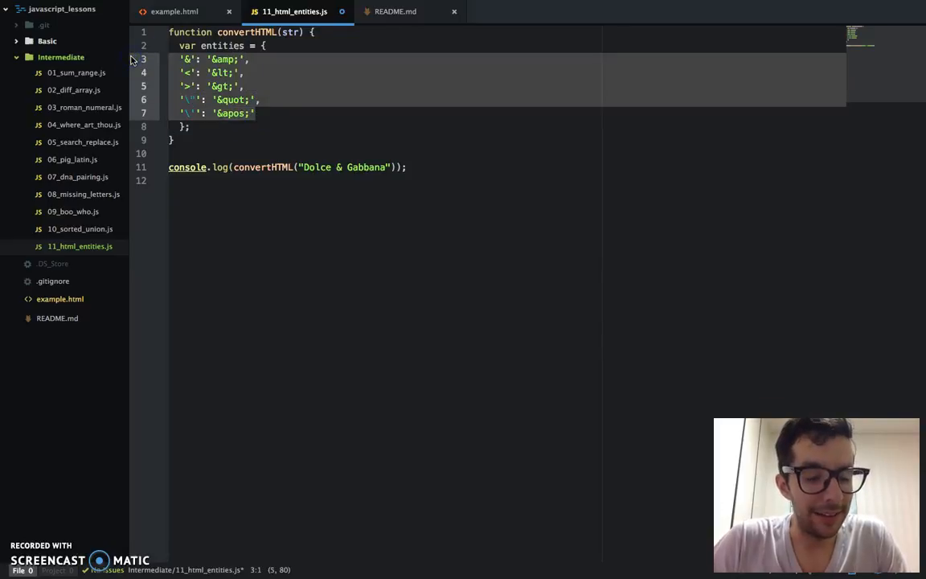
Deselect the new entity mappings and double-click the file tab
left_click(266, 139)
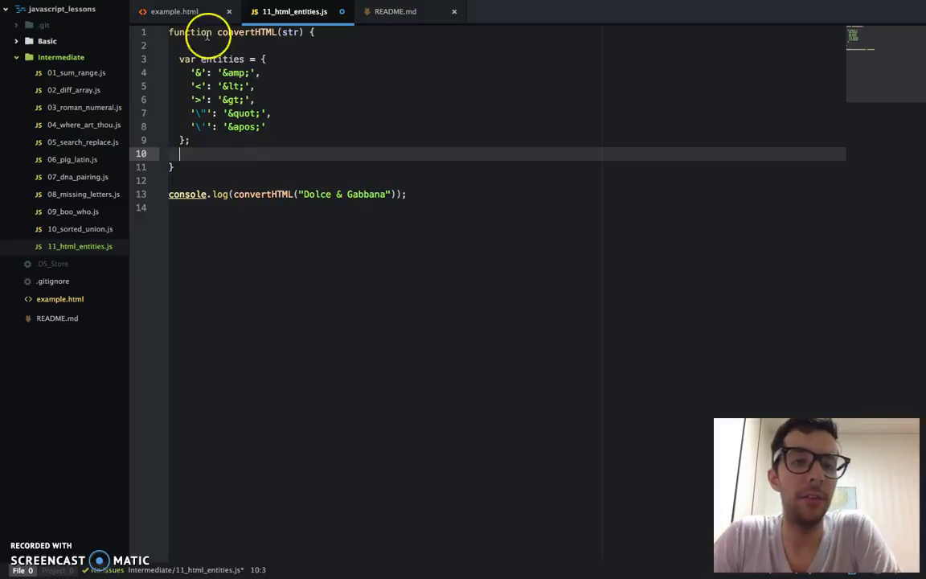
double_click(222, 59)
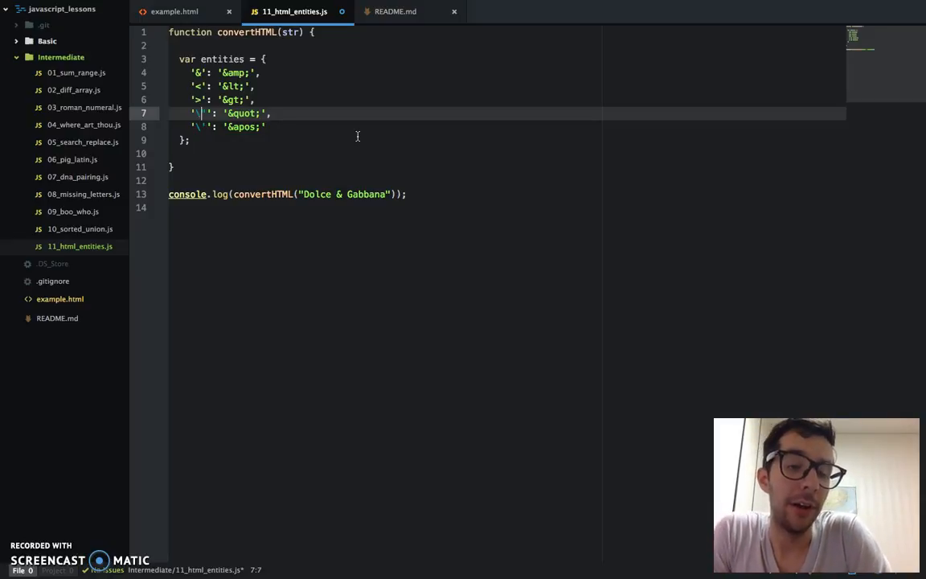
Delete the backslash in the apostrophe key, then retype the apostrophe
key("Backspace")
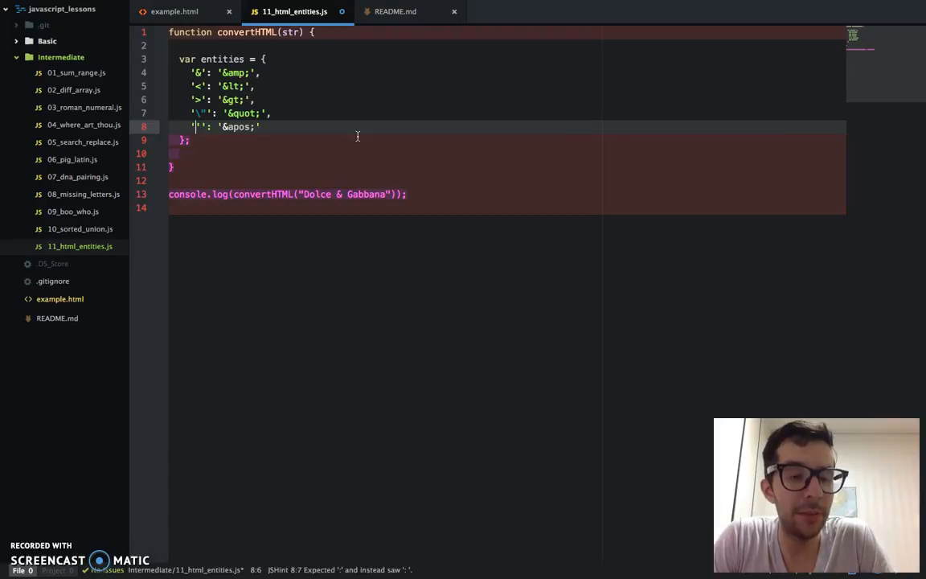
type("'")
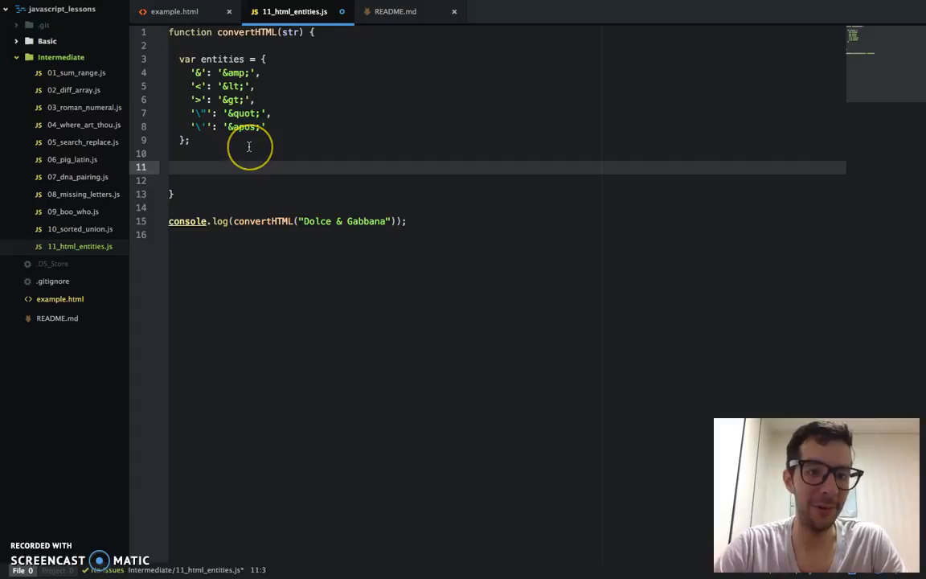
mouse_move(597, 250)
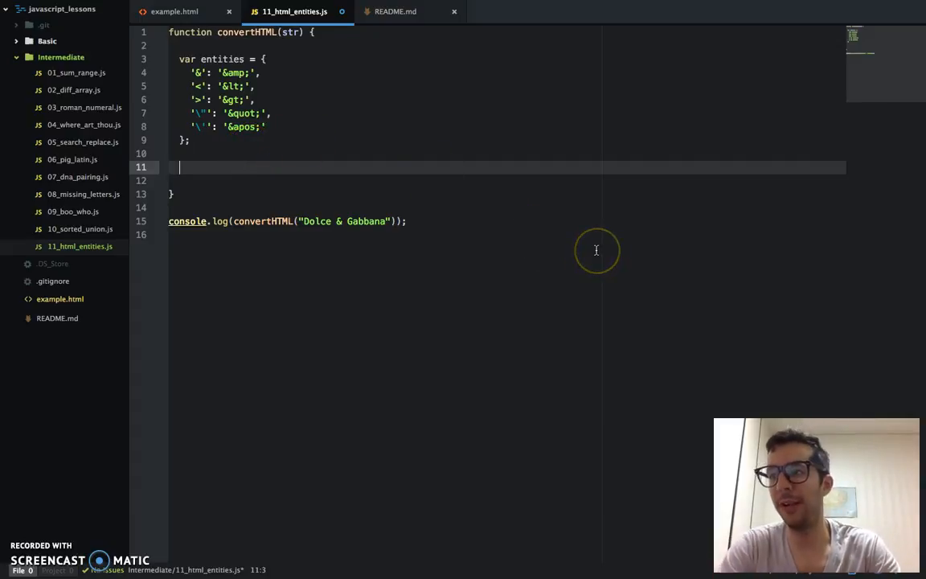
Write return str.split('').map( to start the character mapping
type("return")
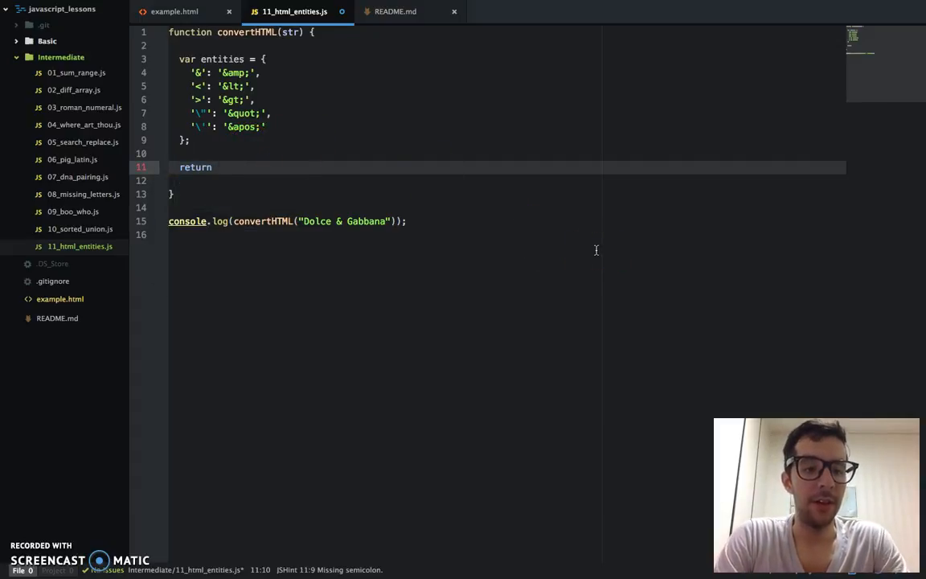
type("str.")
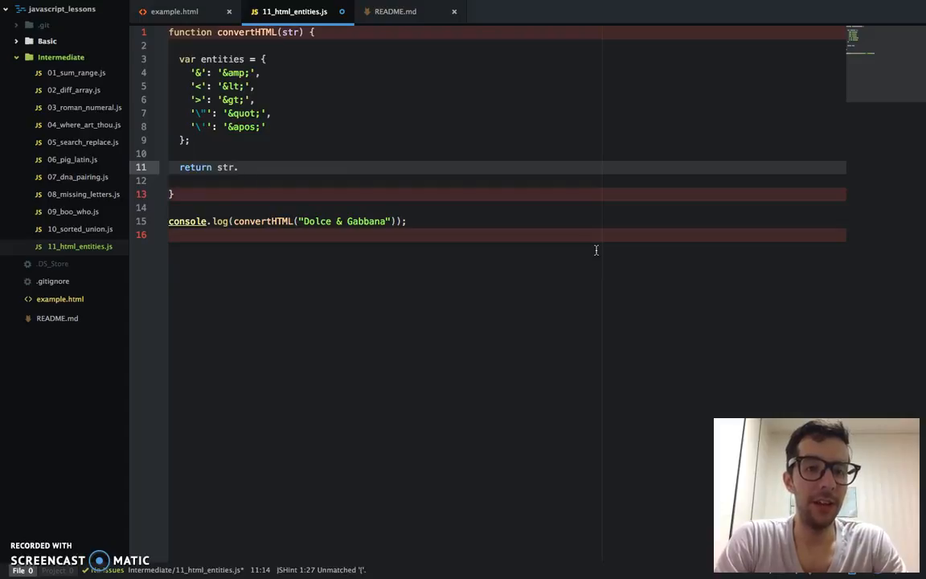
type("split")
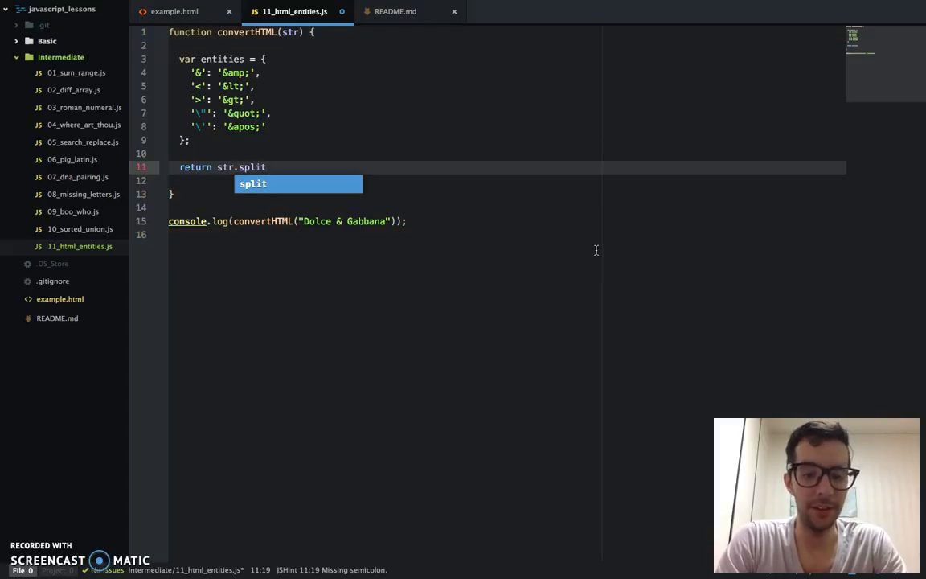
type("('')")
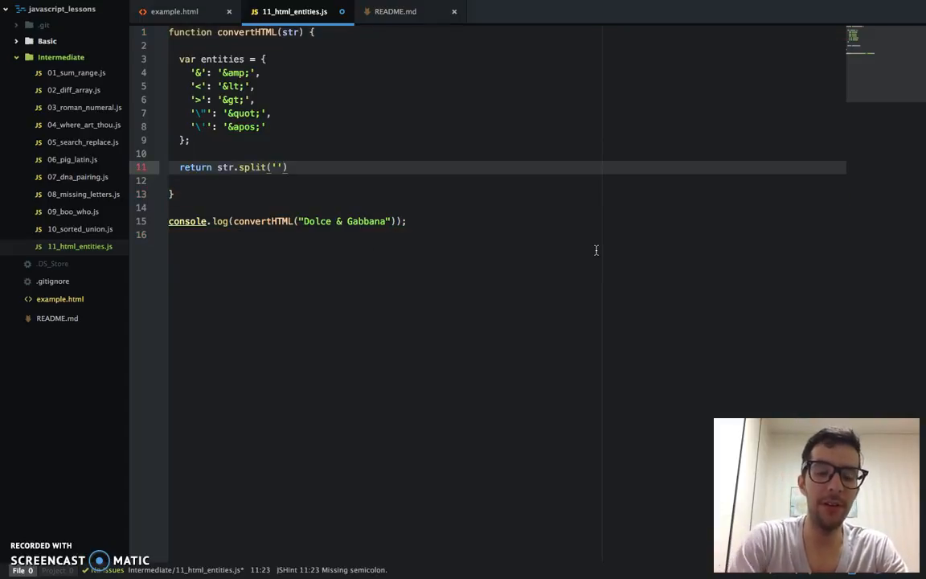
type(".map")
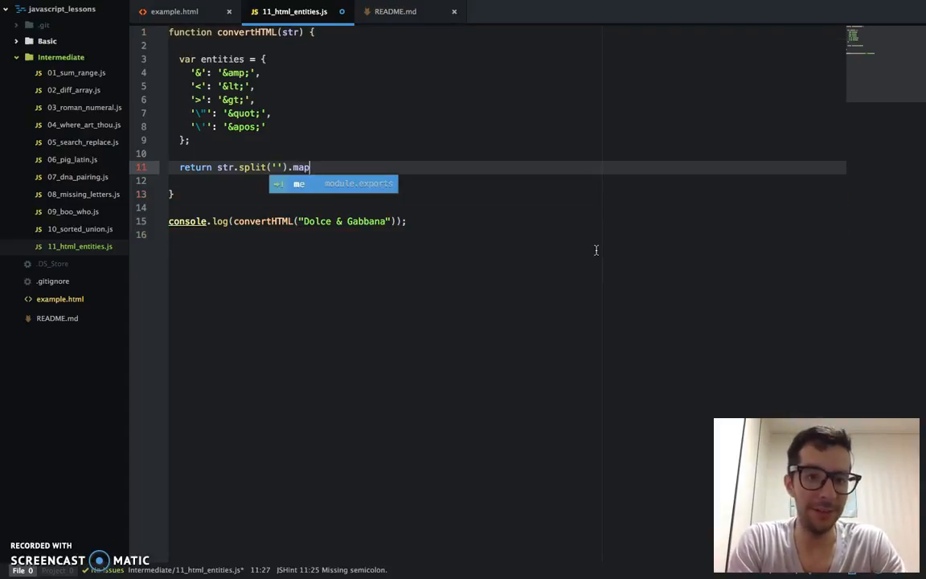
type("(")
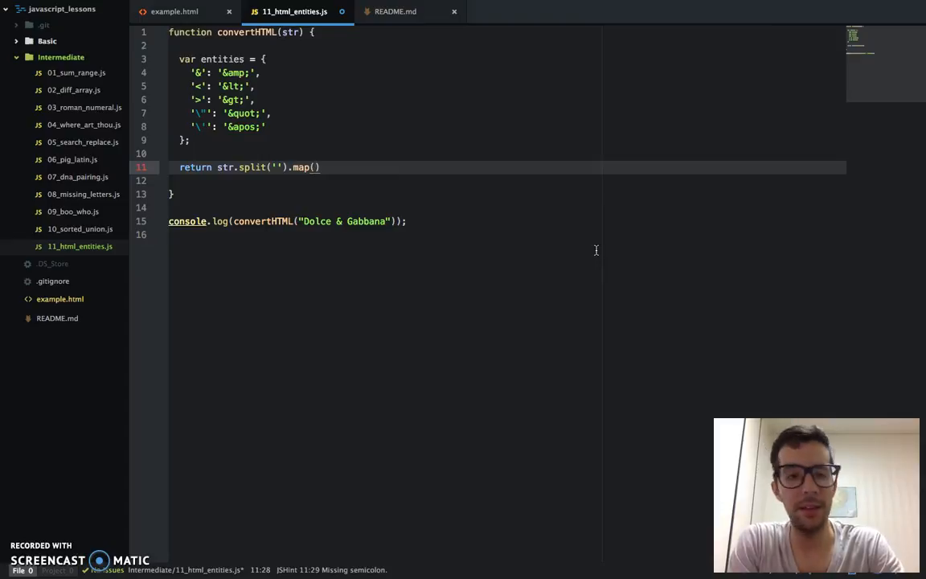
Add a function(char) callback returning entities[char] || char
type("function(c")
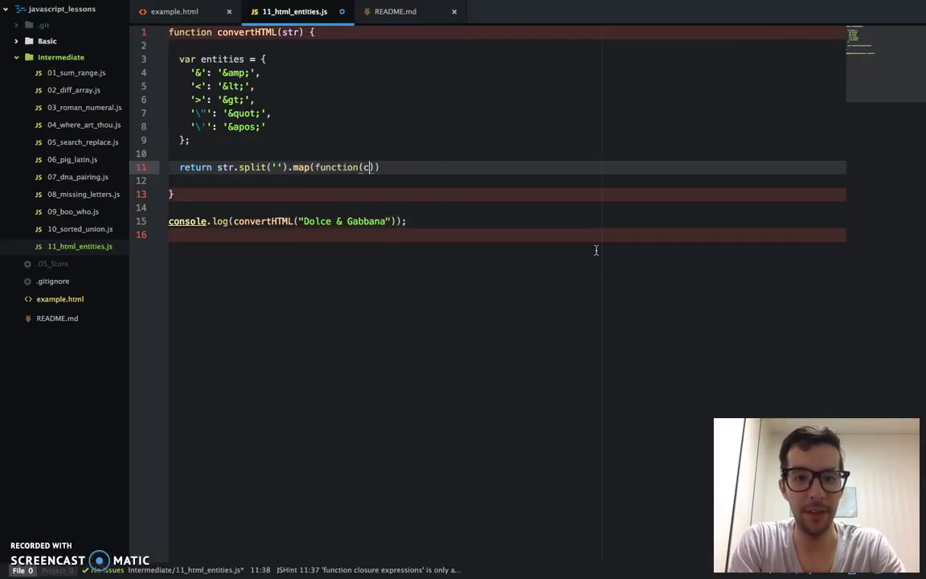
type("har")
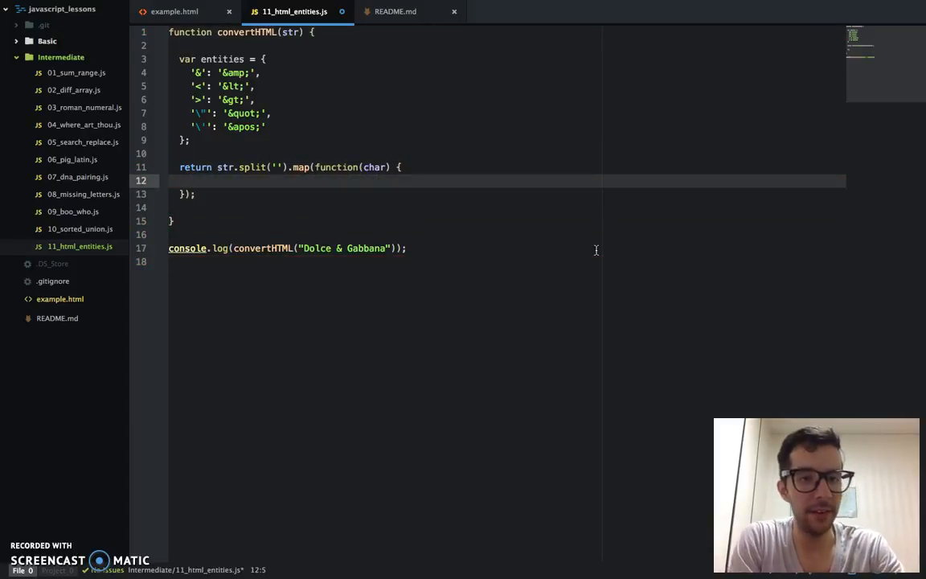
type("return")
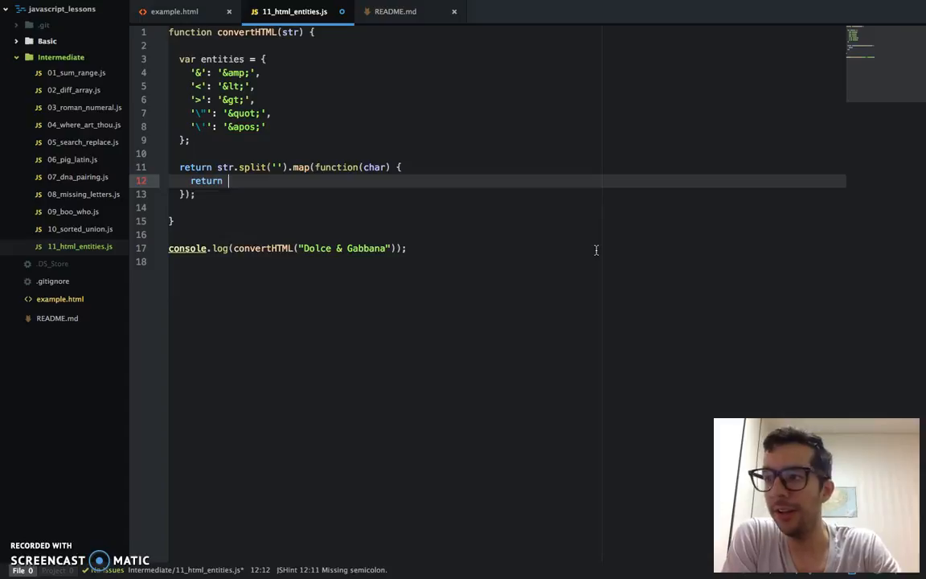
type("entities")
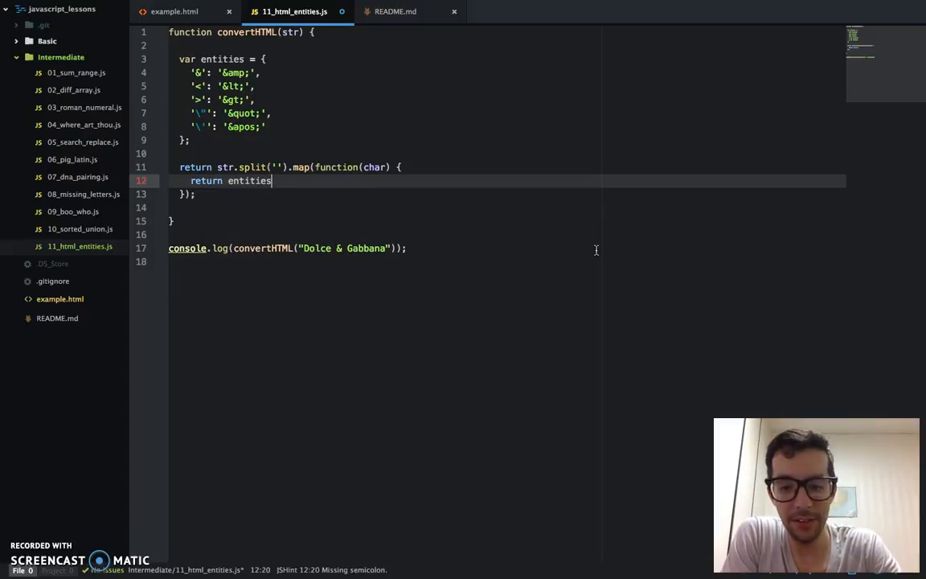
type("[char] ||")
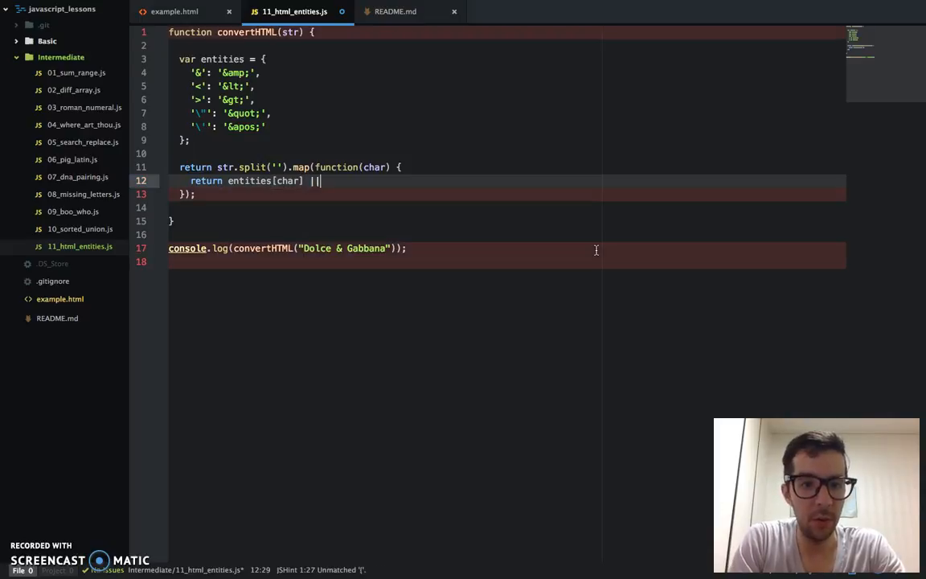
type("char;")
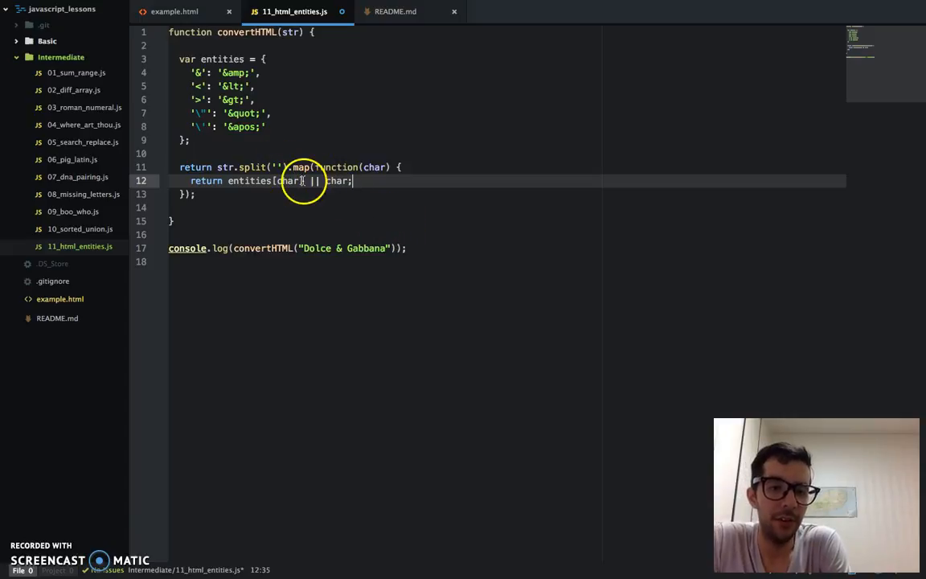
double_click(288, 180)
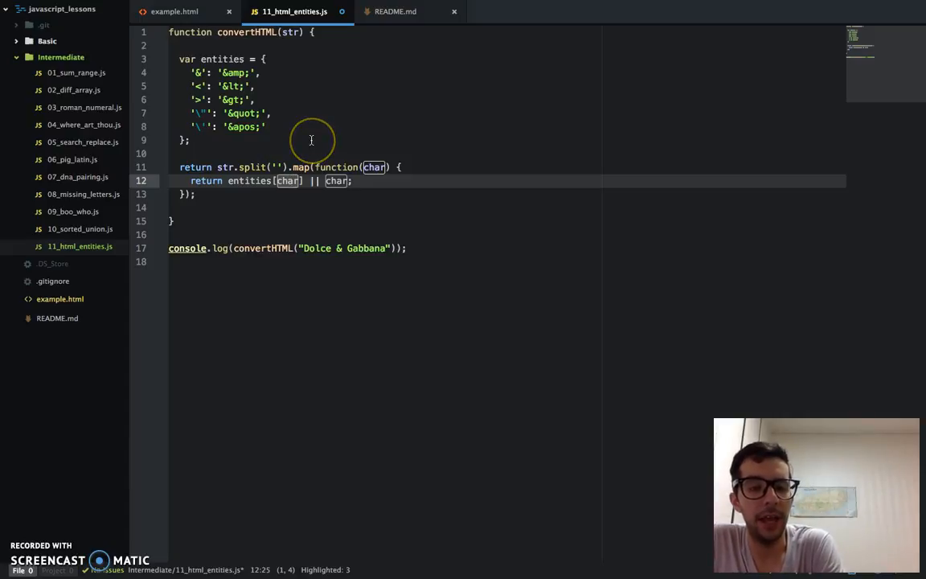
mouse_move(294, 157)
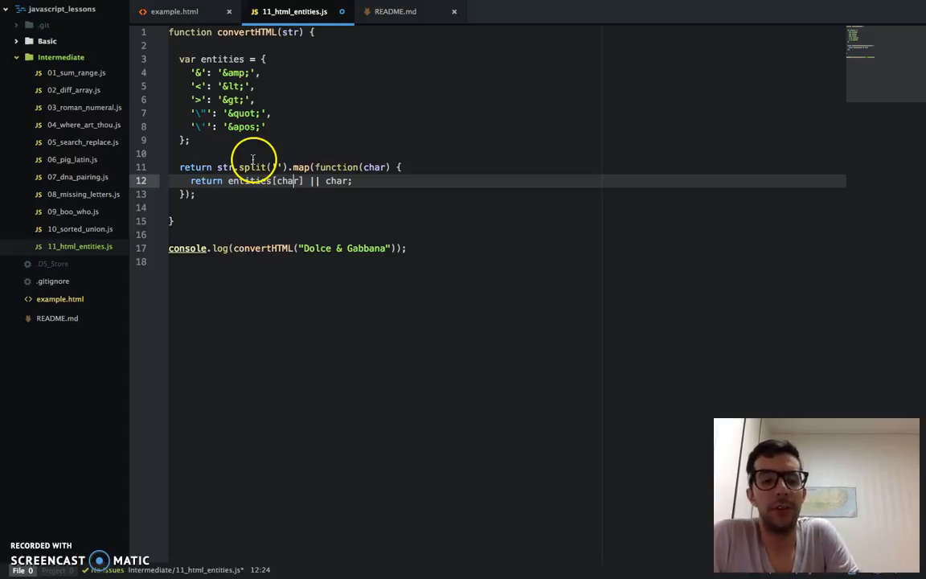
mouse_move(271, 188)
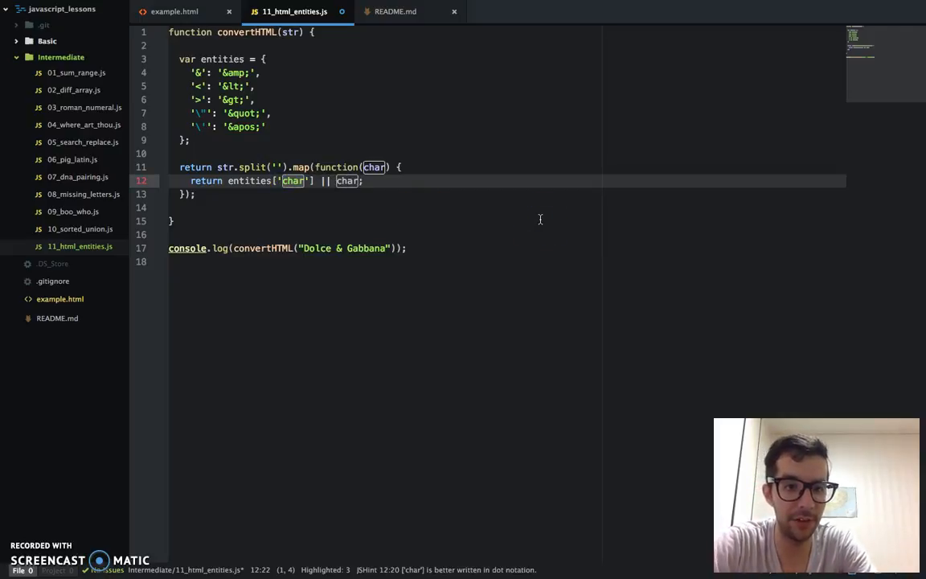
type("D")
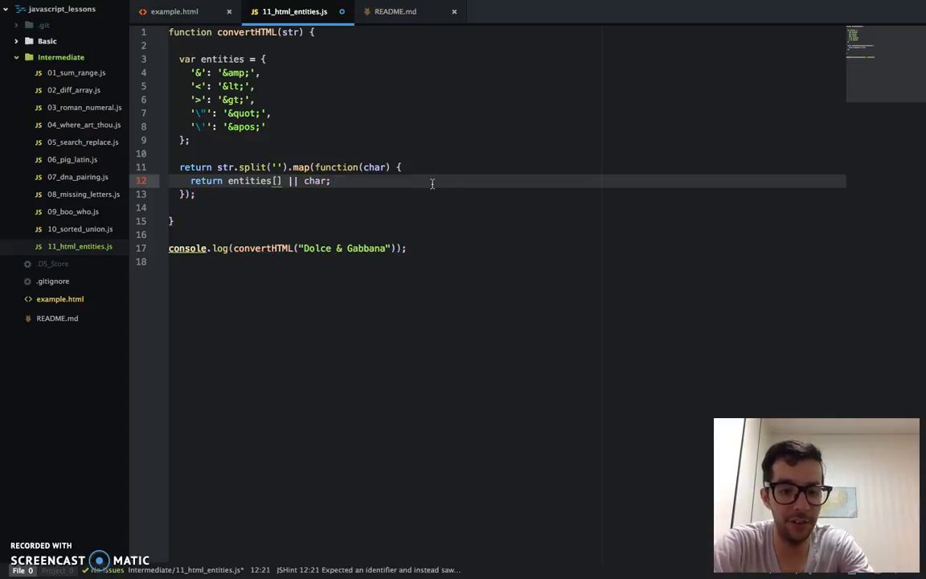
type("char")
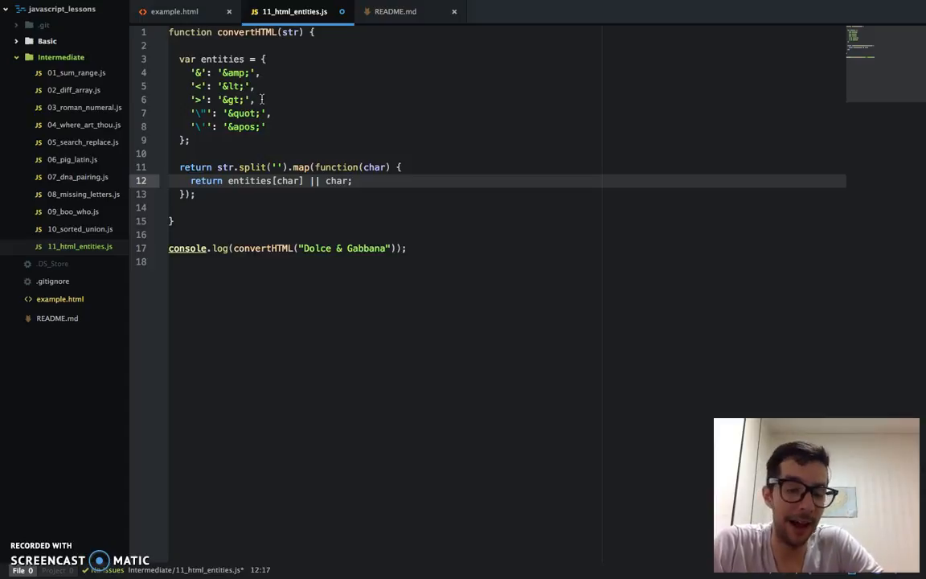
left_click(256, 180)
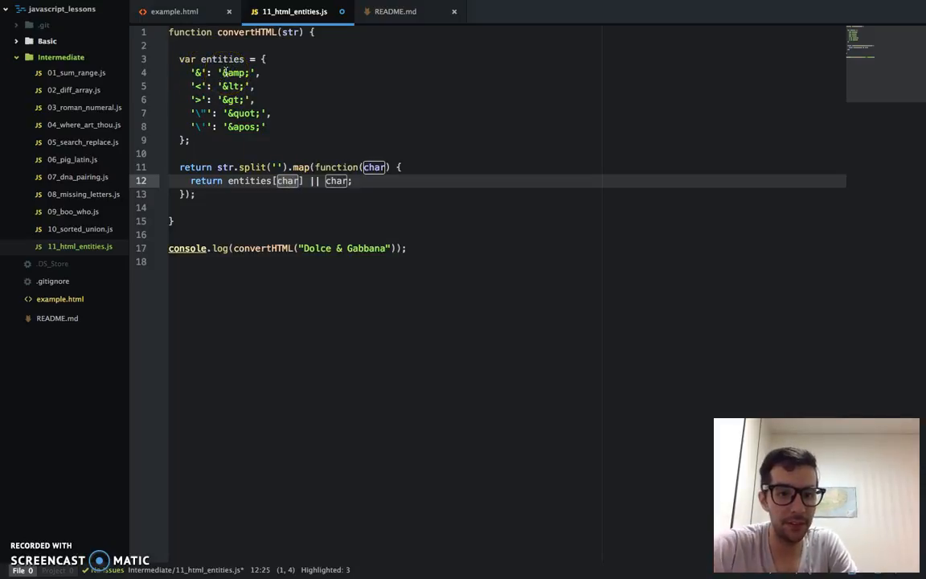
left_click(308, 249)
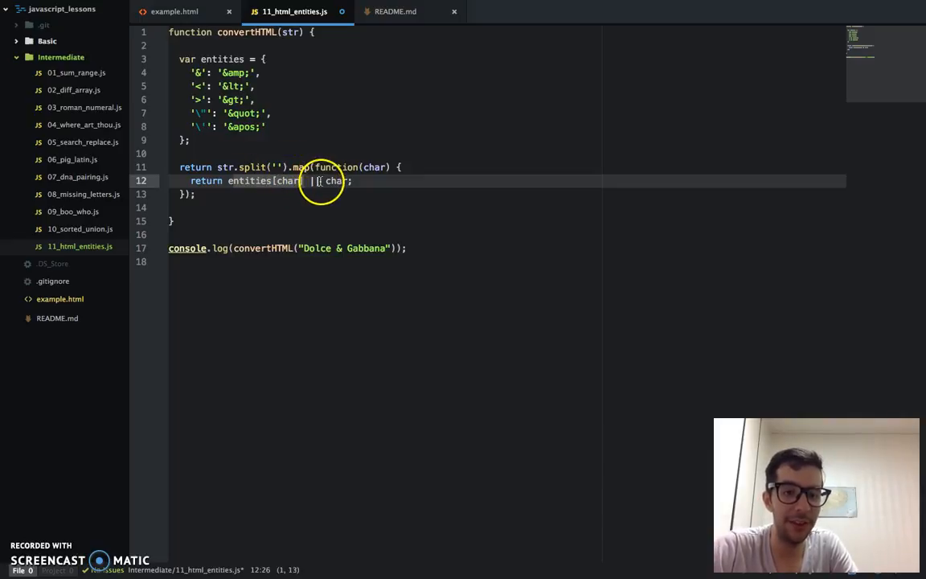
double_click(336, 180)
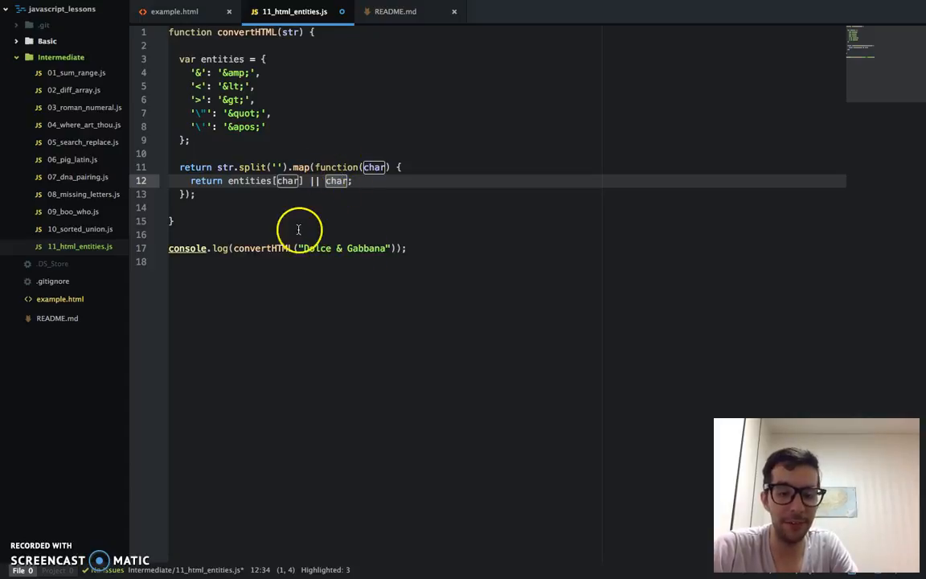
left_click(304, 247)
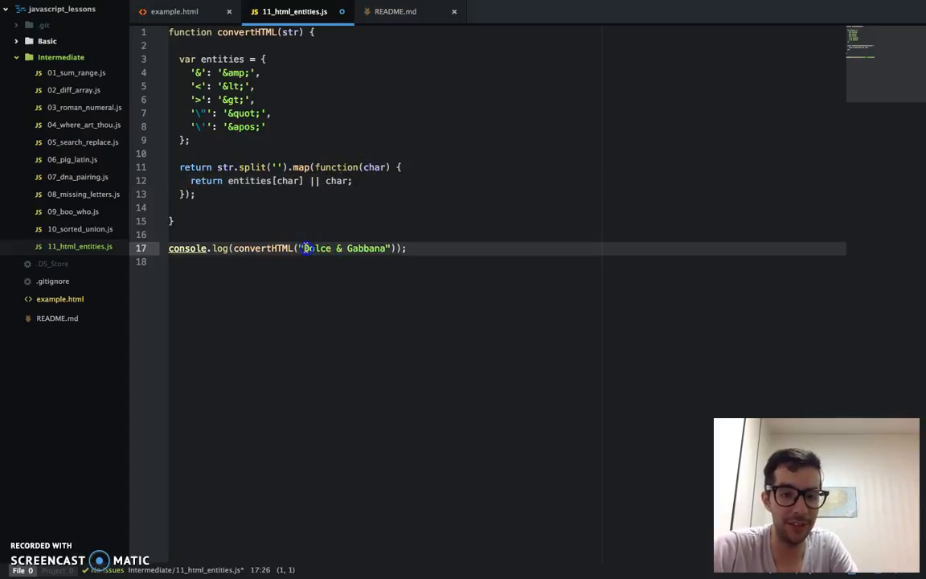
mouse_move(429, 229)
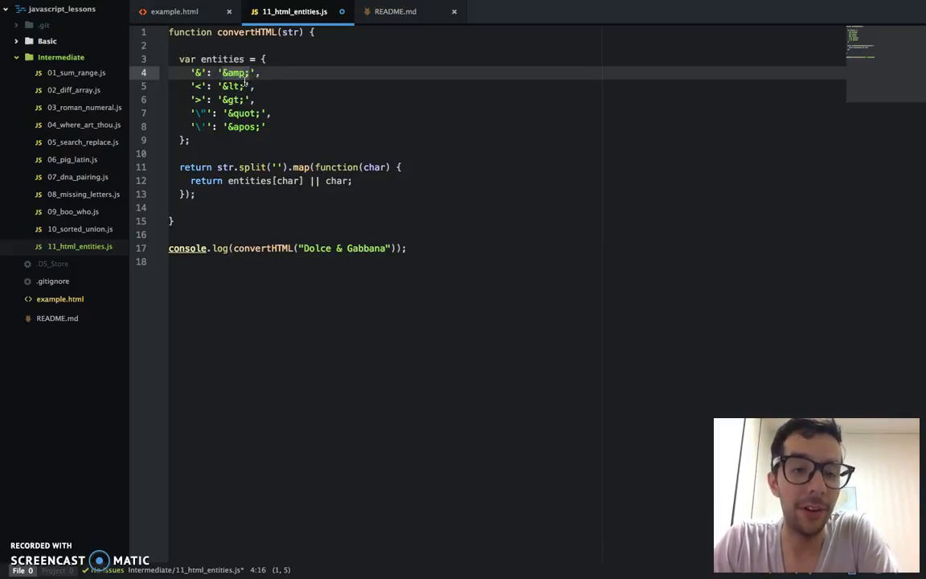
left_click(339, 247)
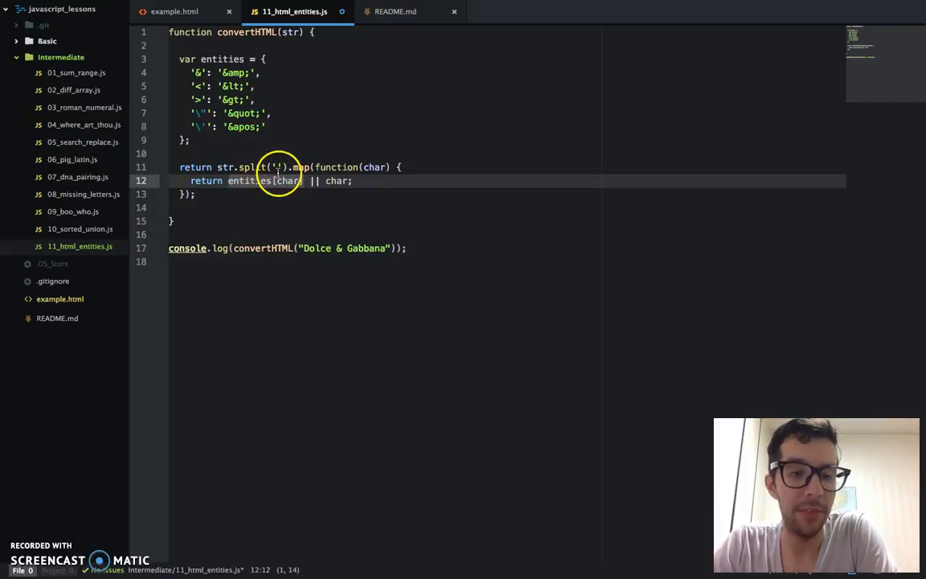
mouse_move(529, 171)
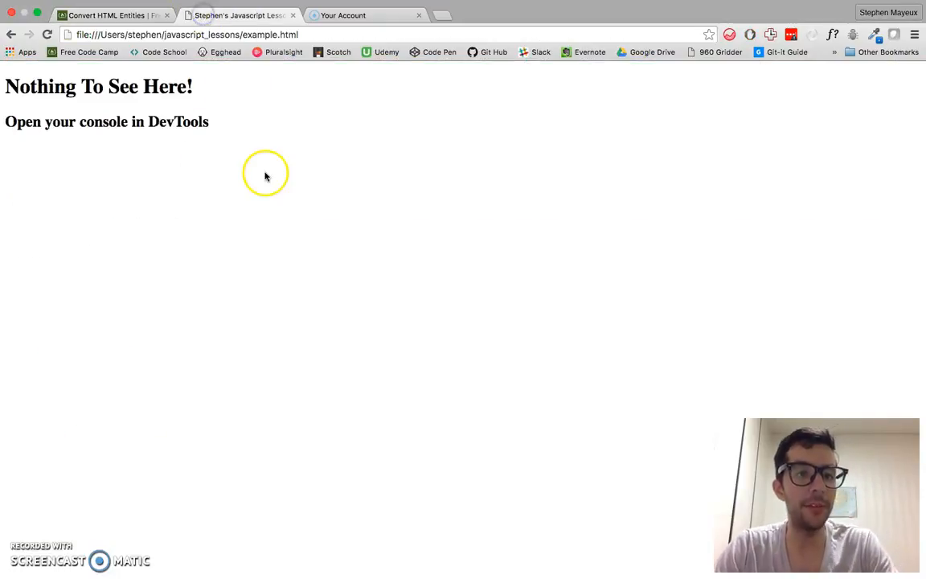
Reload the example.html tab to log the character array with &amp;
left_click(146, 7)
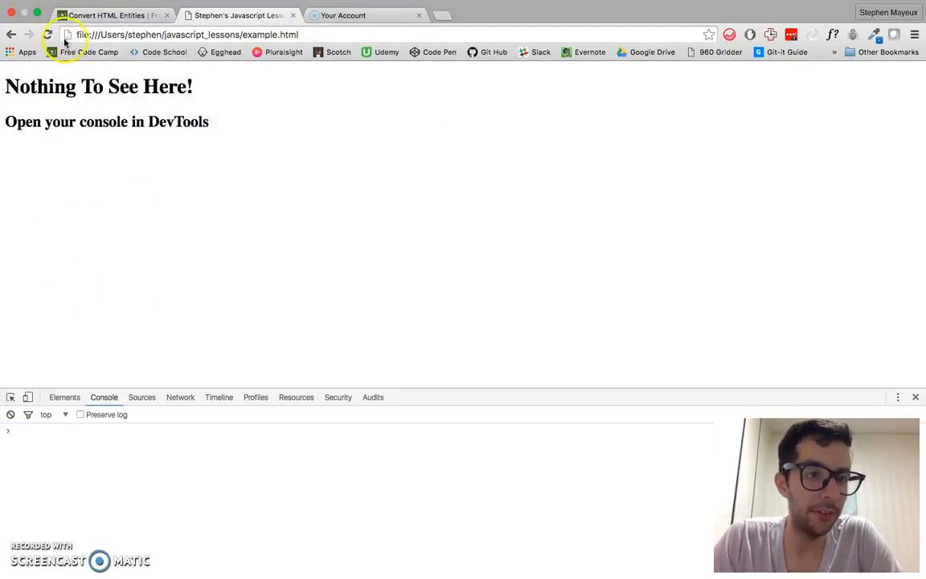
left_click(47, 34)
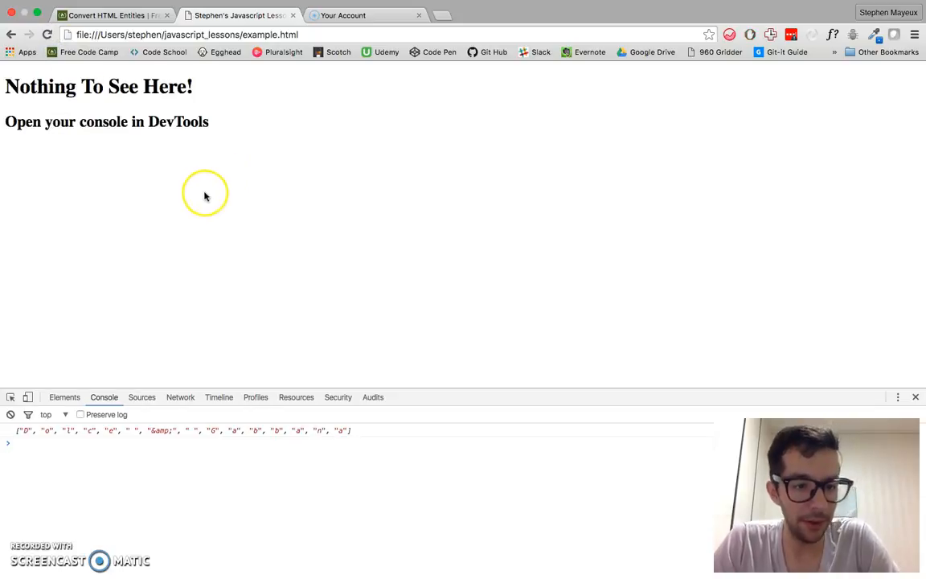
mouse_move(149, 435)
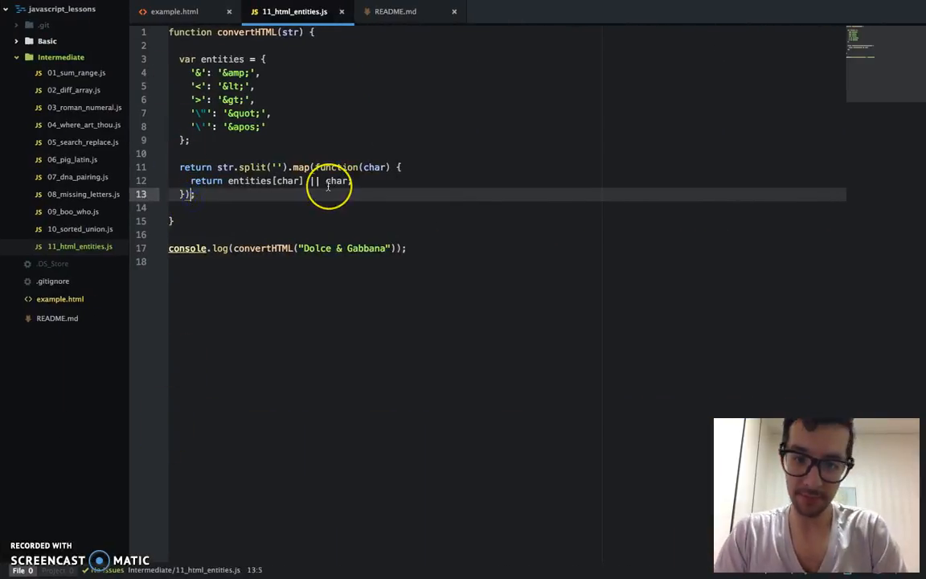
Append .join('') after the map call on line 13
type(".join")
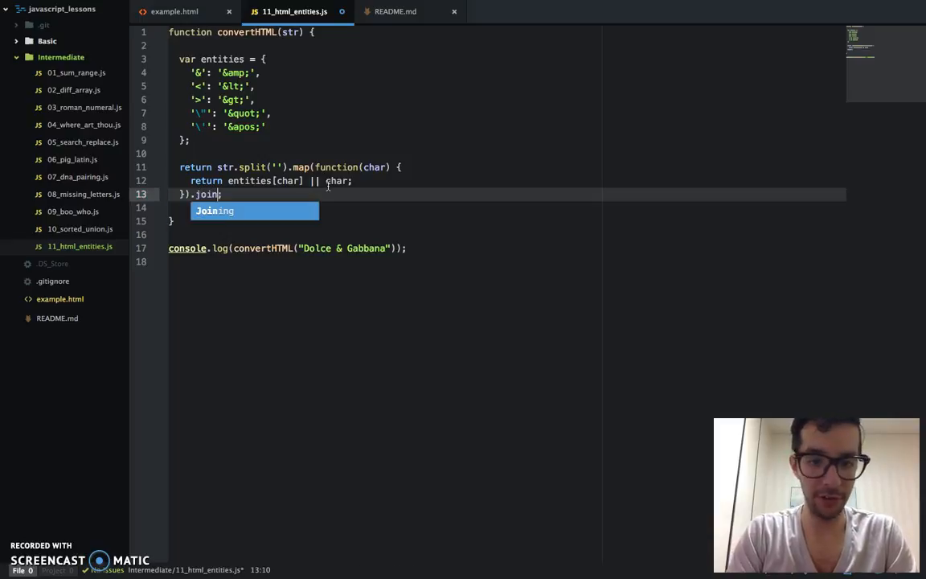
type("('')")
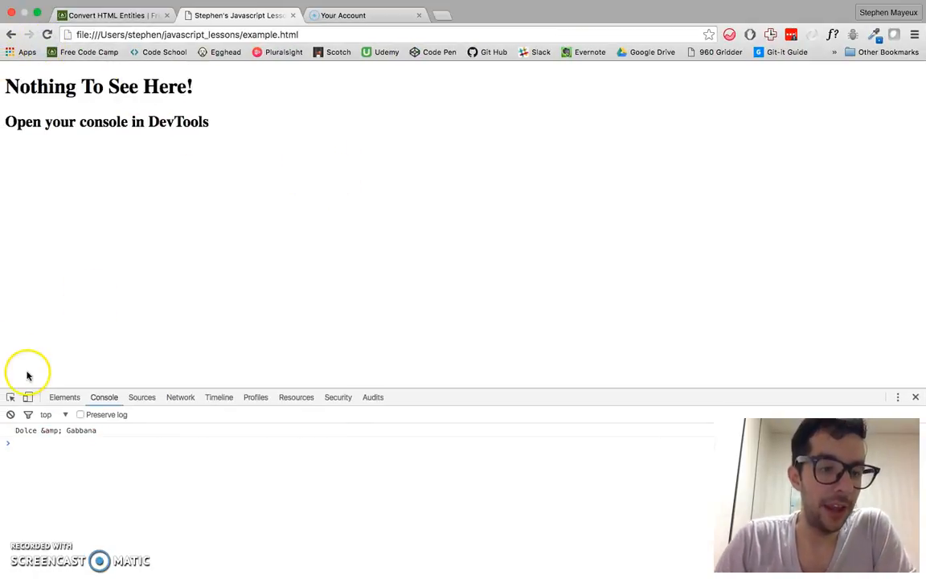
mouse_move(37, 462)
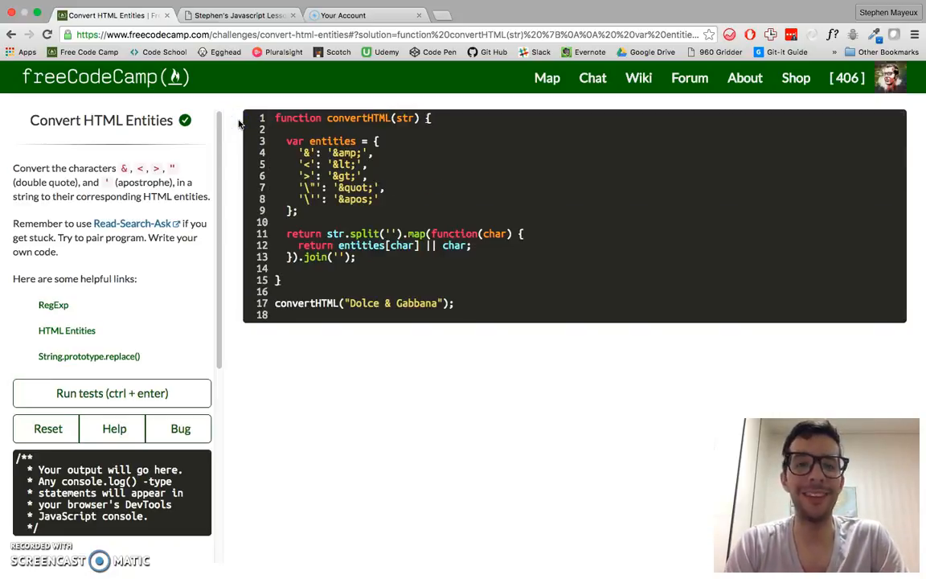
Run the challenge tests, dismiss the success modal, and highlight the split part
left_click(111, 393)
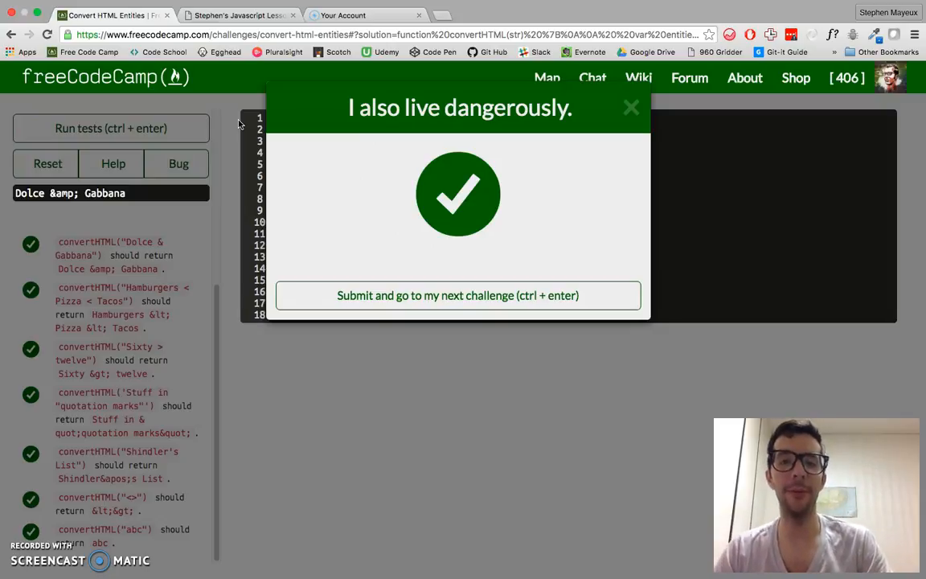
left_click(632, 107)
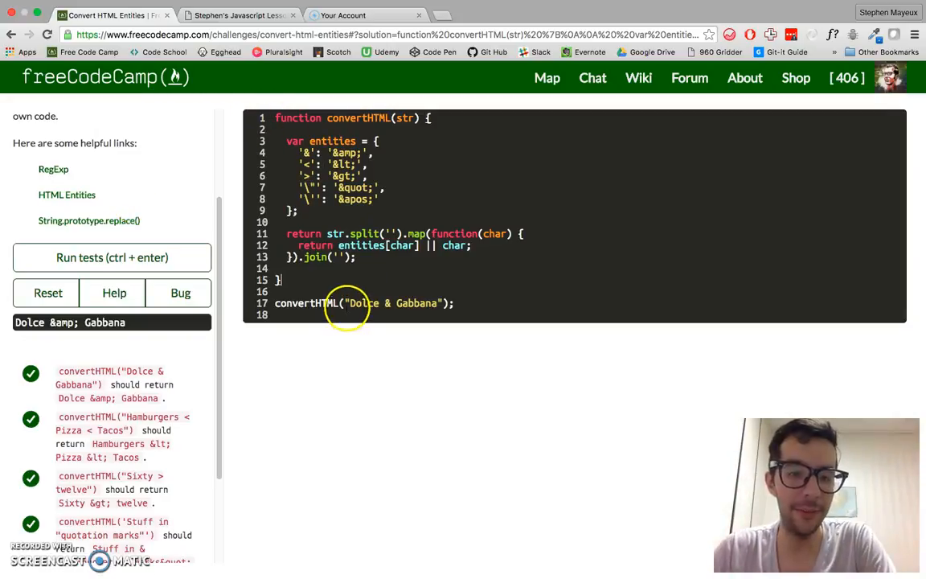
left_click_drag(347, 303, 441, 303)
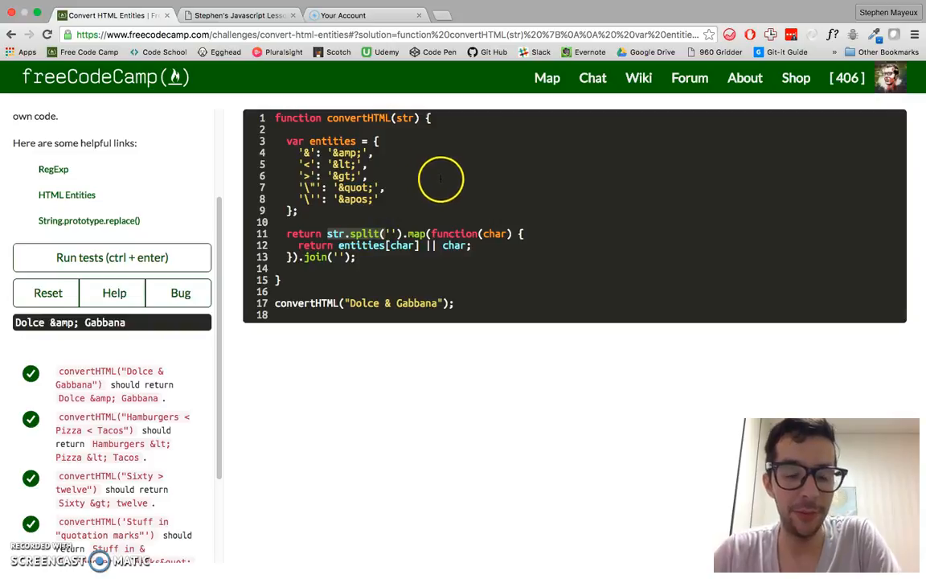
mouse_move(422, 221)
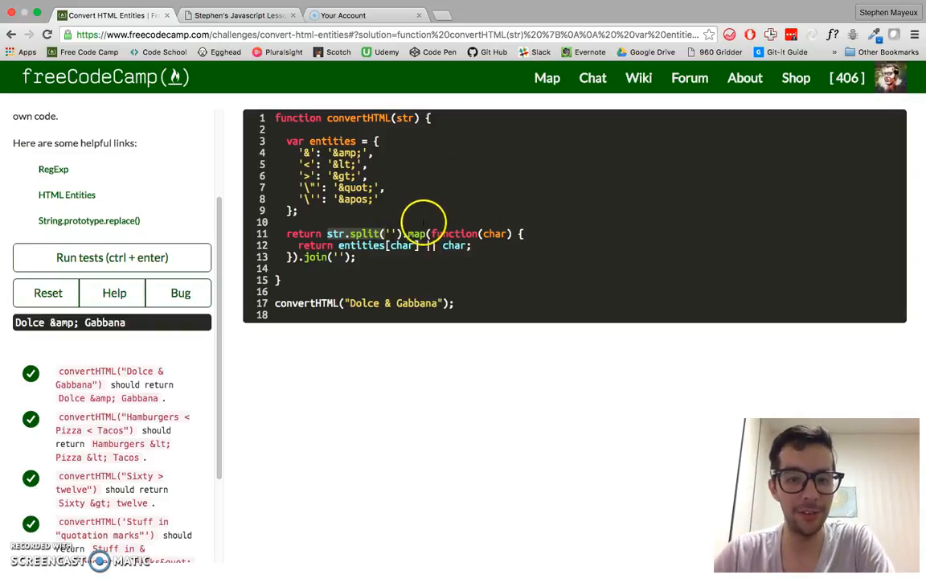